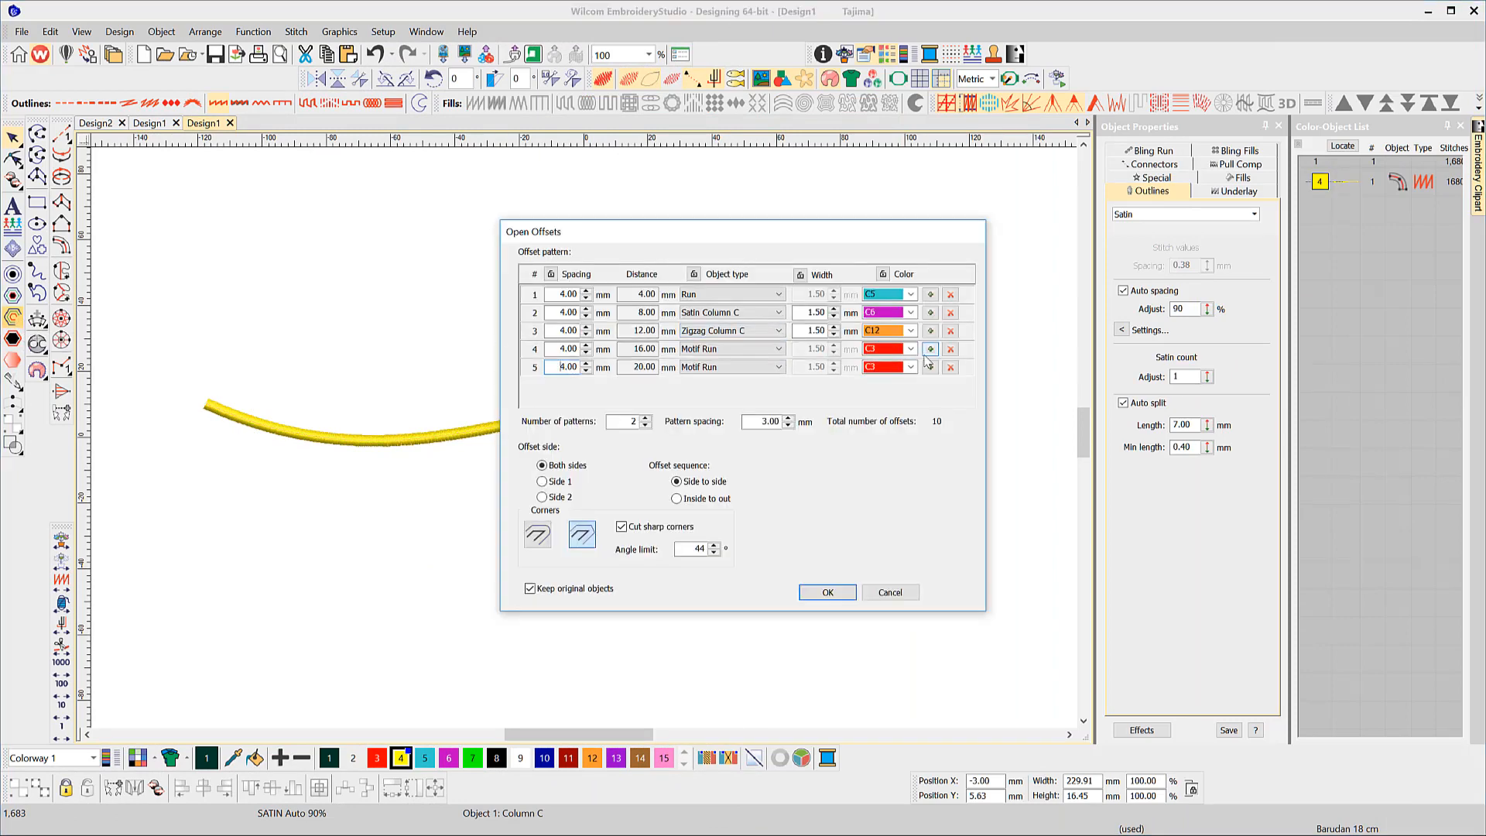
Make offset row 5 a C5 cyan Stemstitch with 5 mm spacing
{"action": "left_click", "coordinate": [909, 367]}
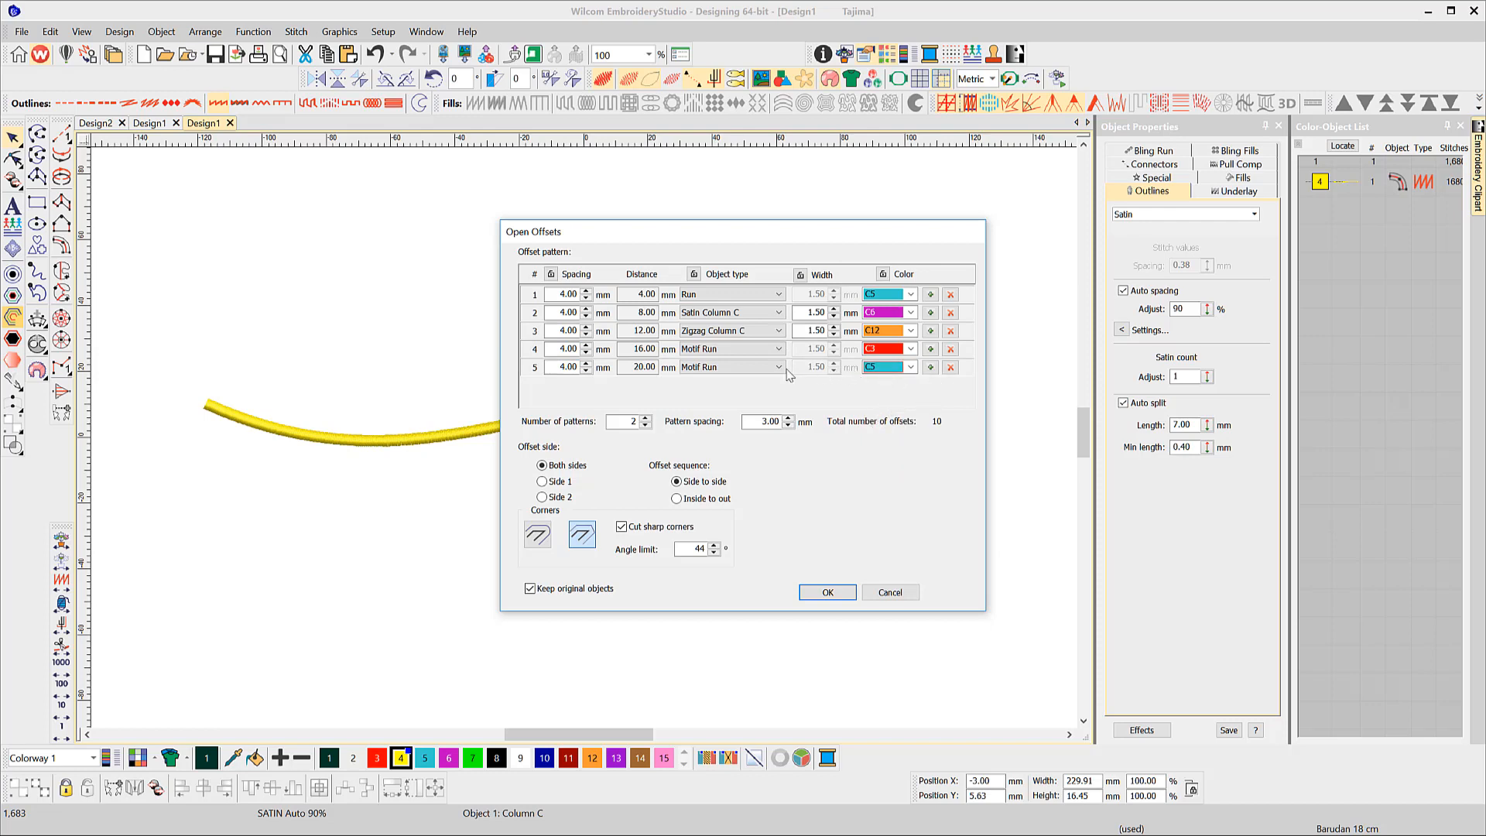
{"action": "left_click", "coordinate": [730, 367]}
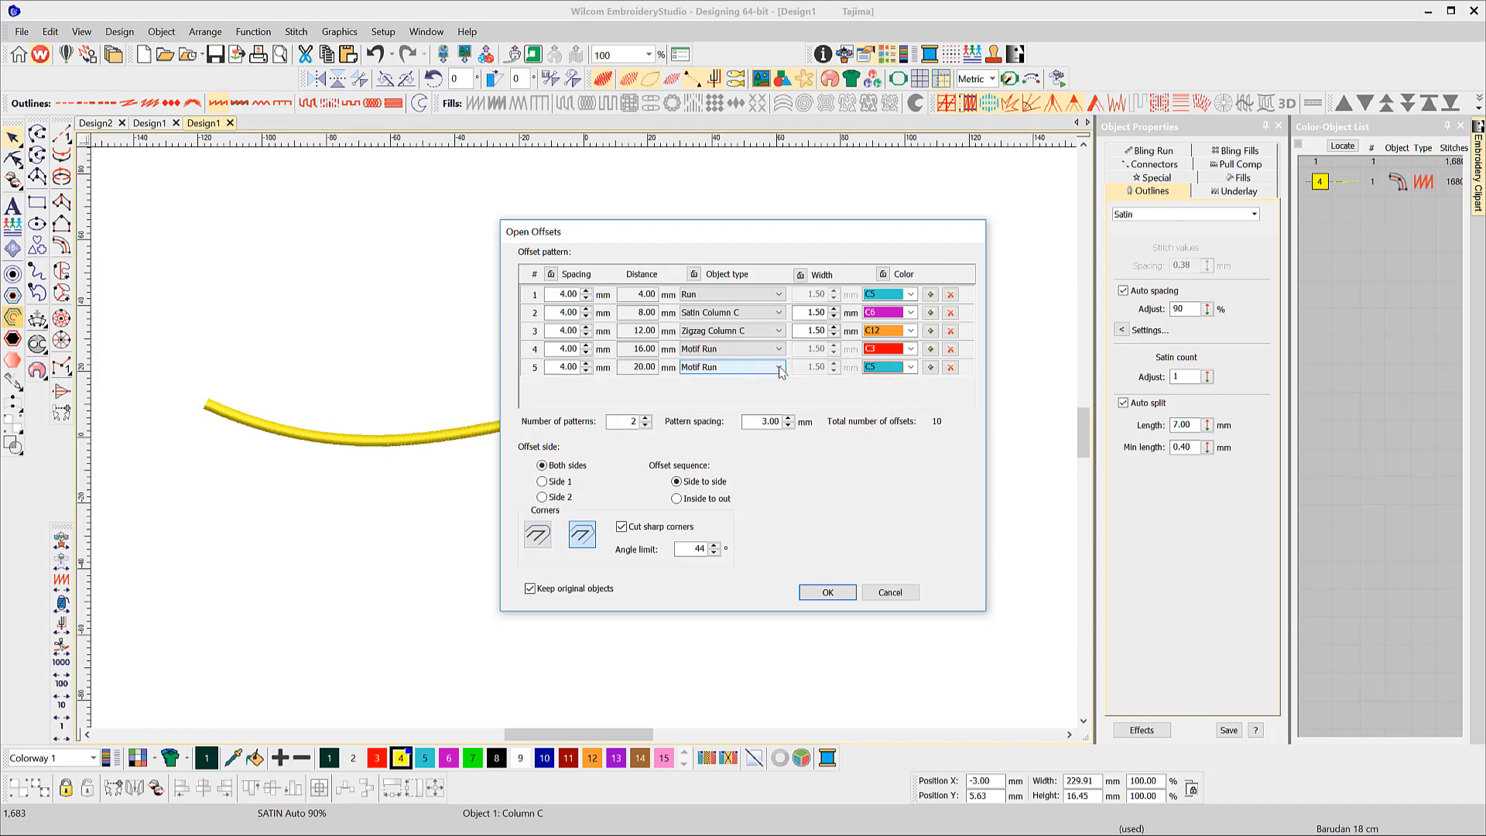
{"action": "left_click", "coordinate": [778, 367]}
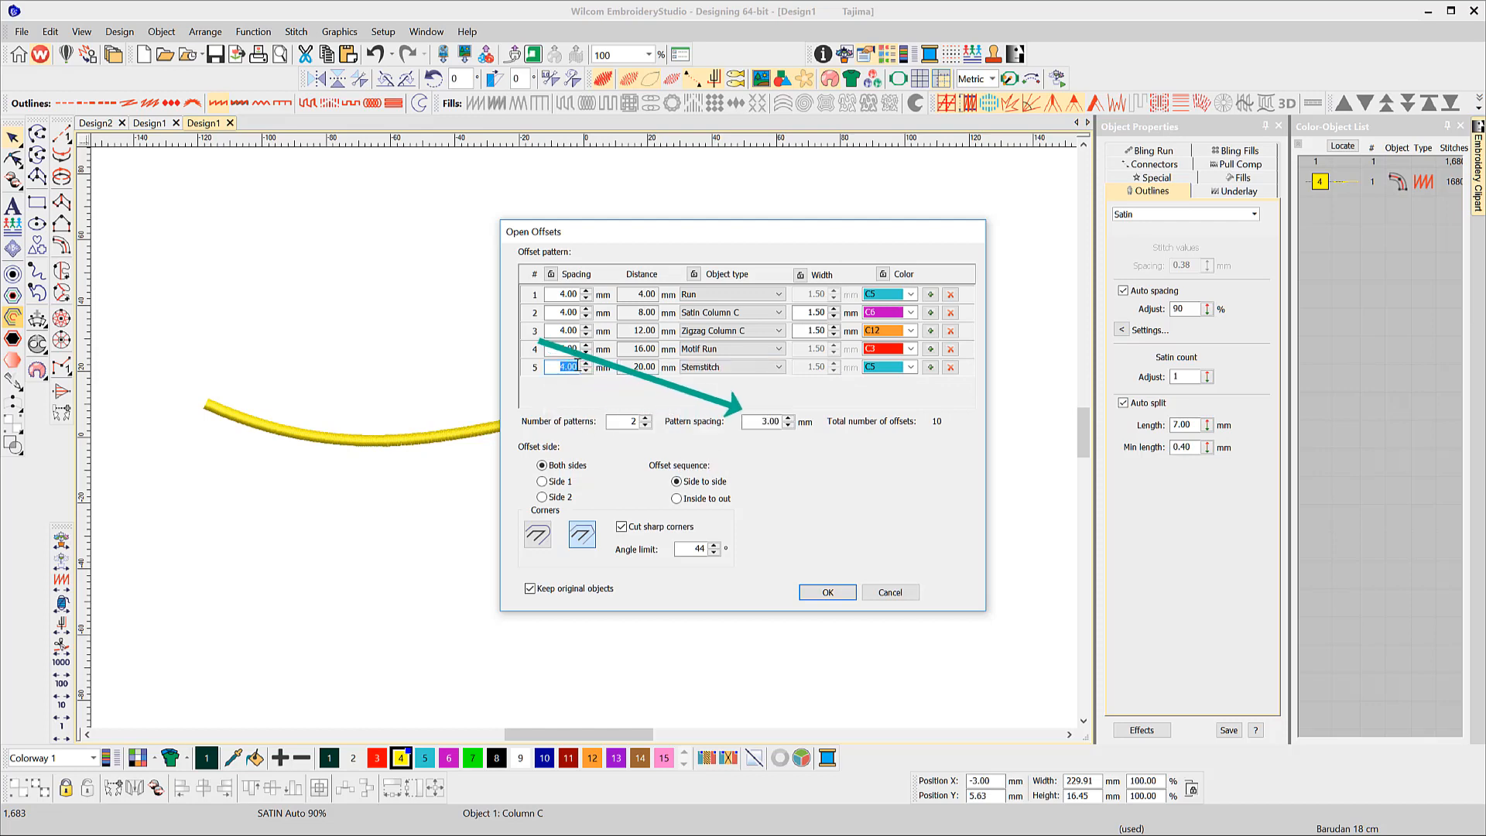
{"action": "type", "text": "5"}
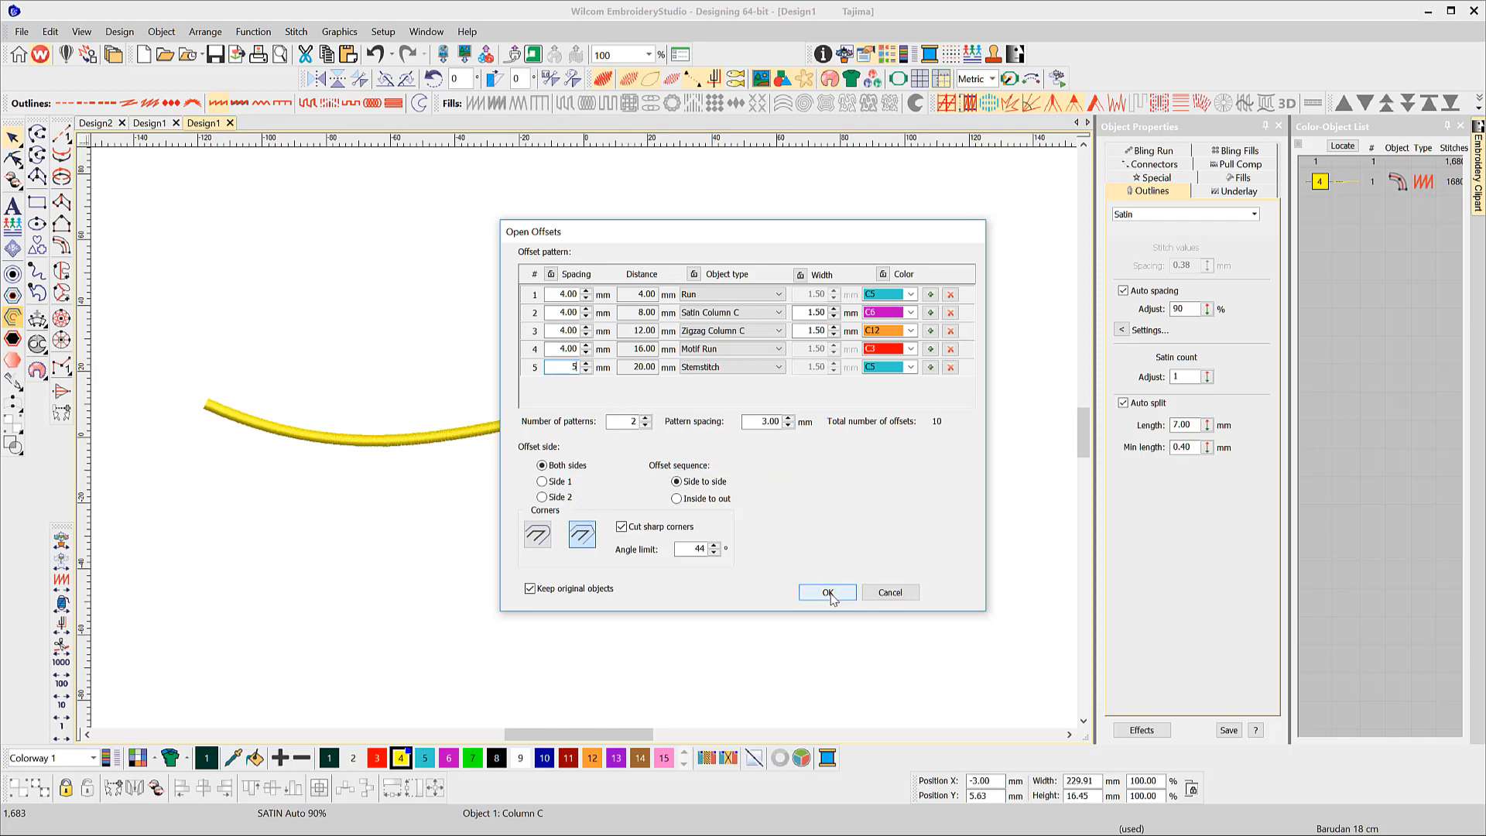
Confirm the curved line's offsets and bring up Design2's angled column
{"action": "left_click", "coordinate": [826, 592]}
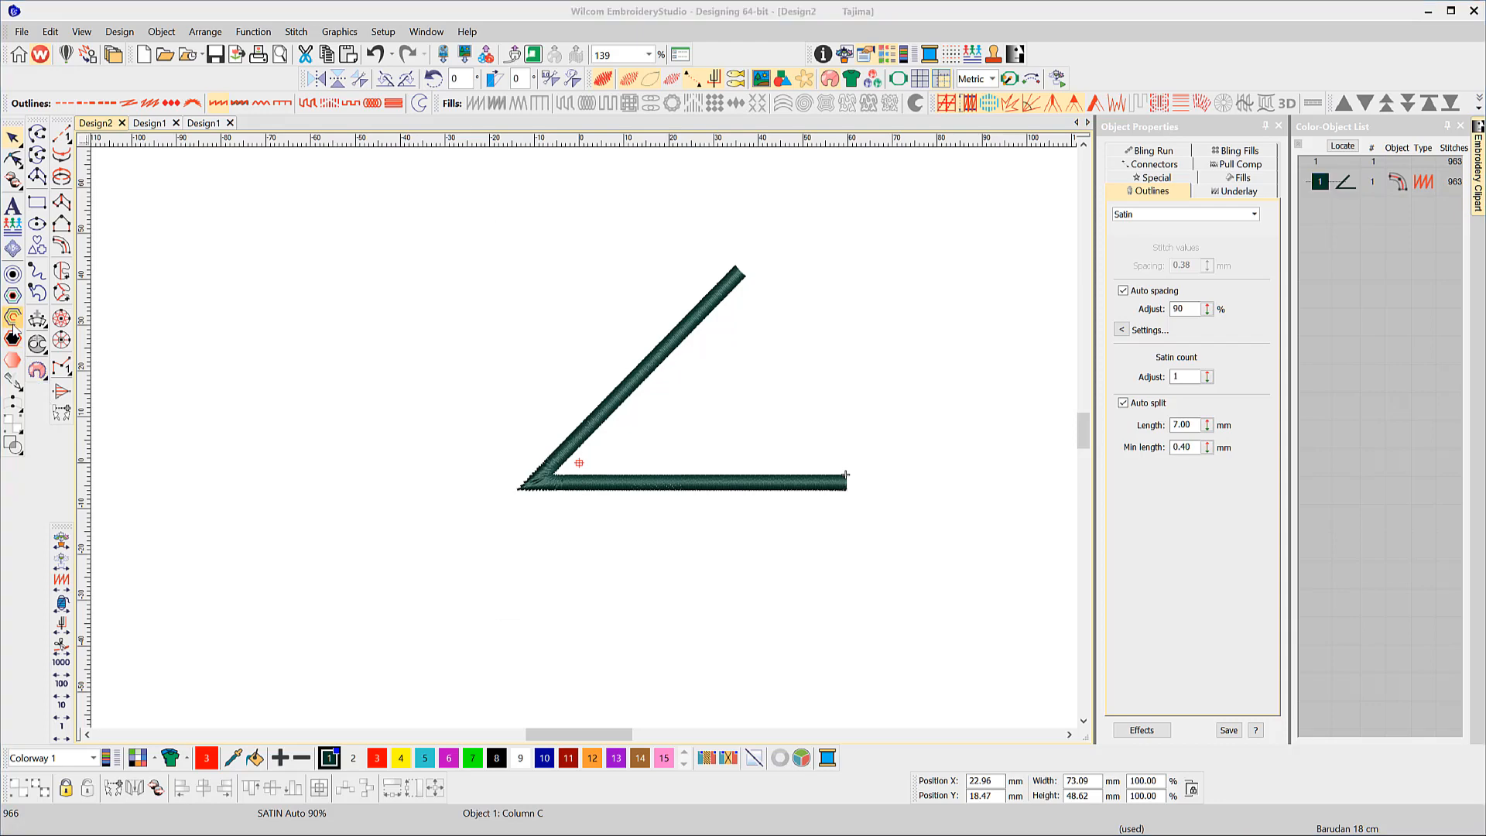
Set the column's offsets to Side 1 with sharp, cut corners
{"action": "left_click", "coordinate": [537, 536]}
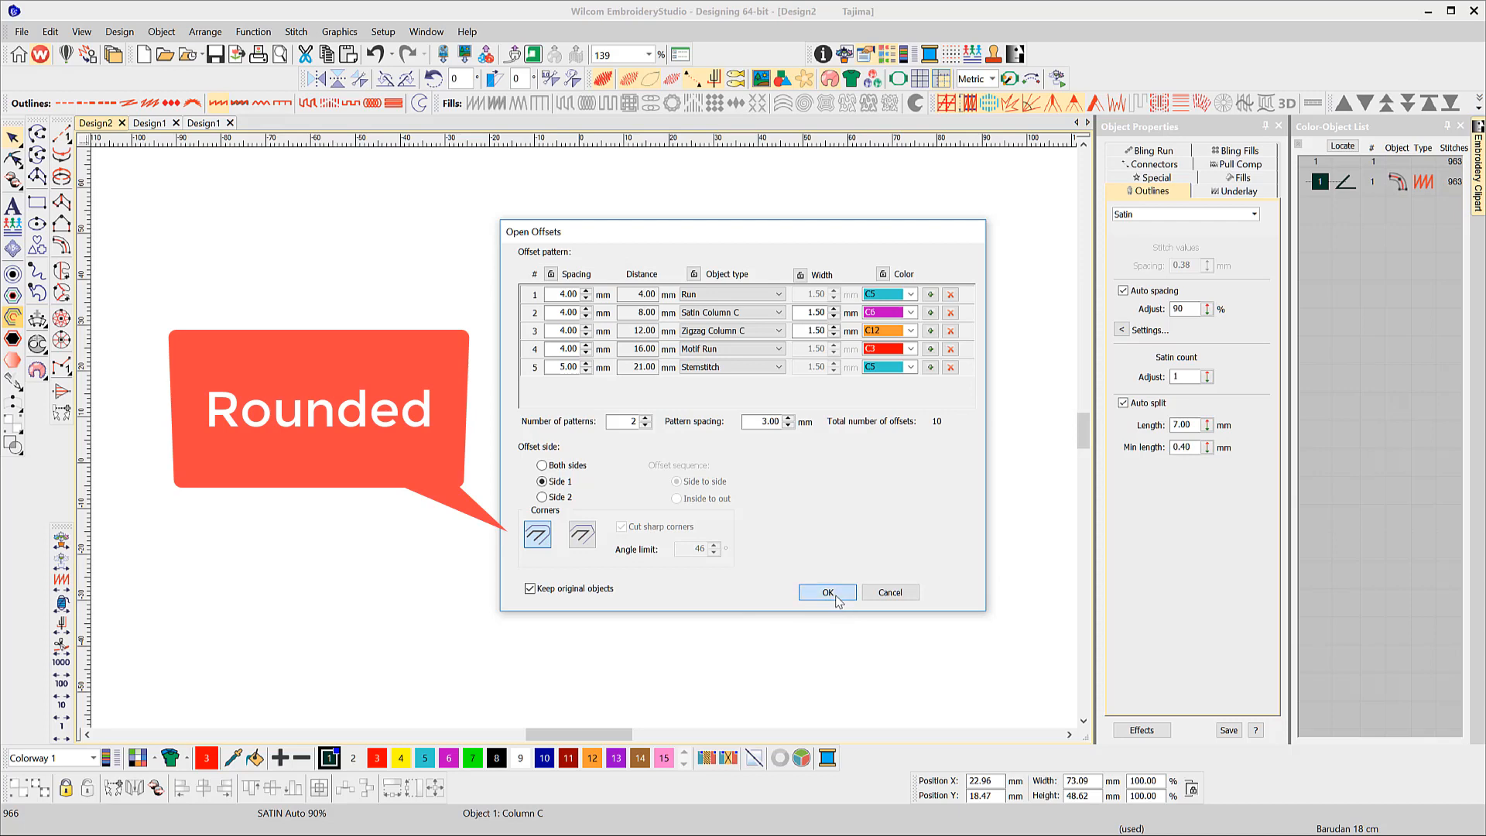
{"action": "left_click", "coordinate": [825, 592]}
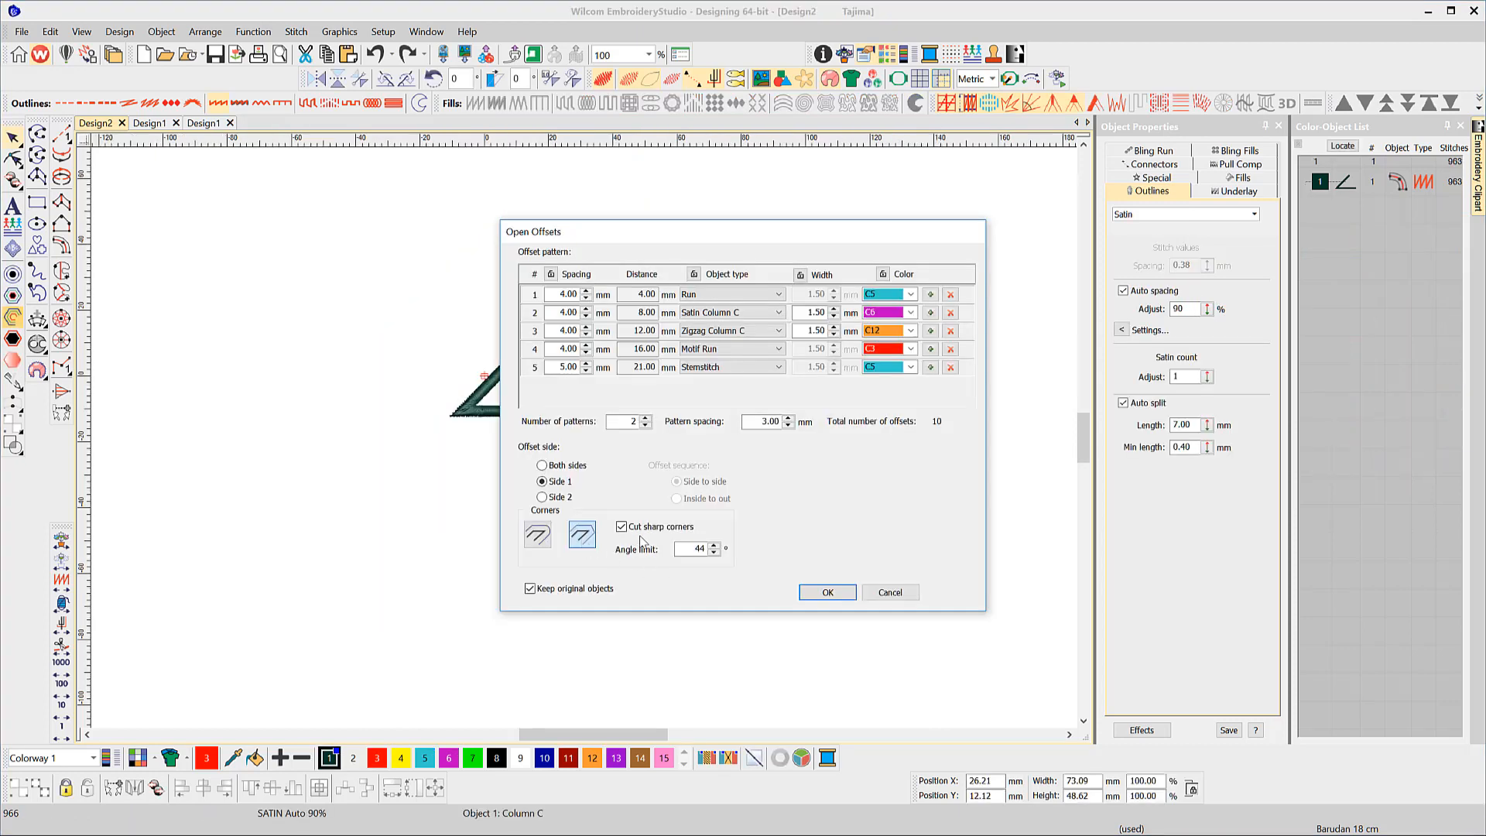
Check the corner Angle limit and confirm the column's offset settings
{"action": "left_click", "coordinate": [693, 549]}
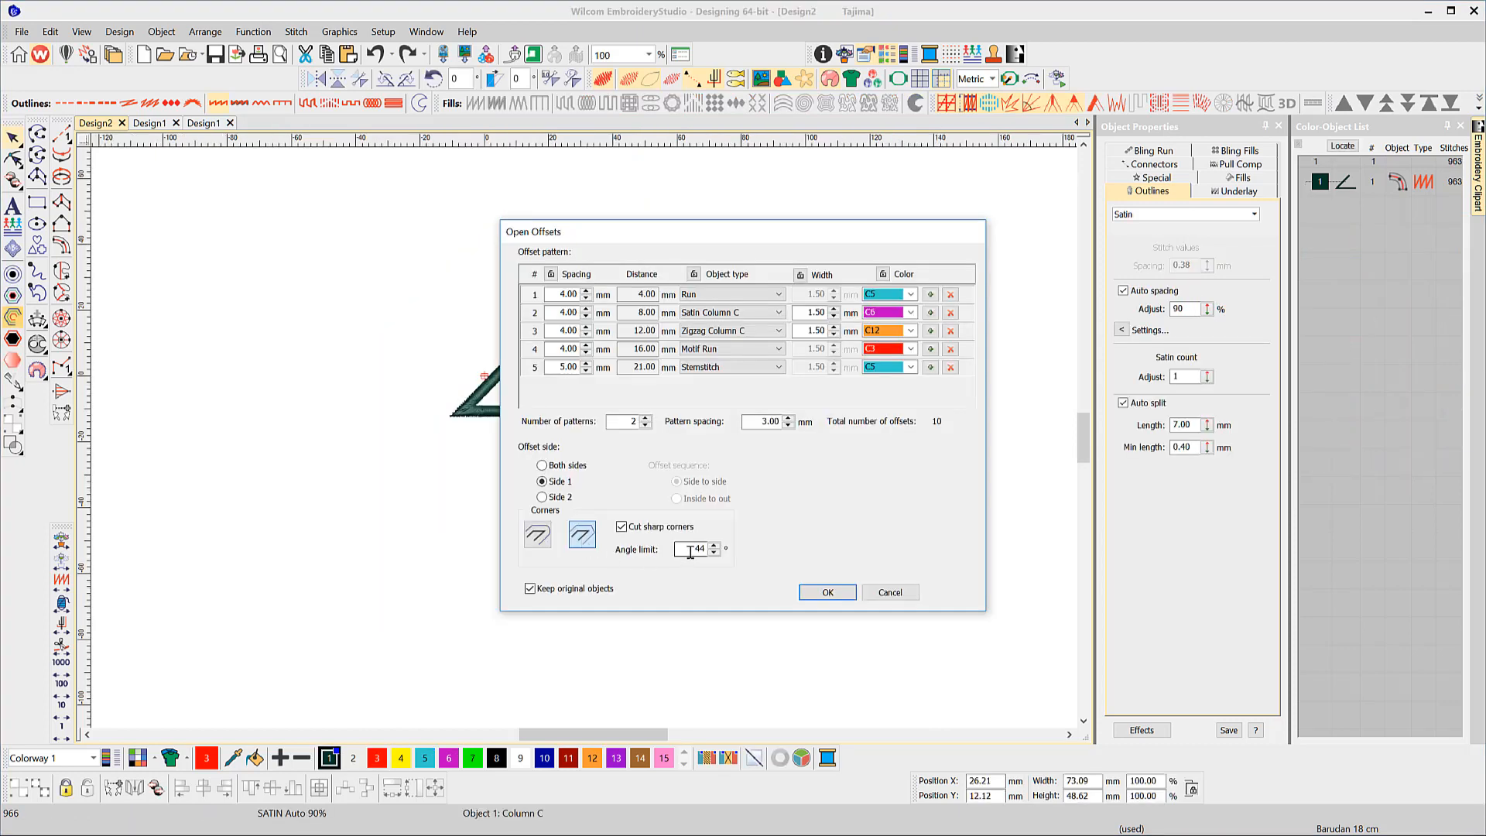
{"action": "left_click", "coordinate": [826, 591]}
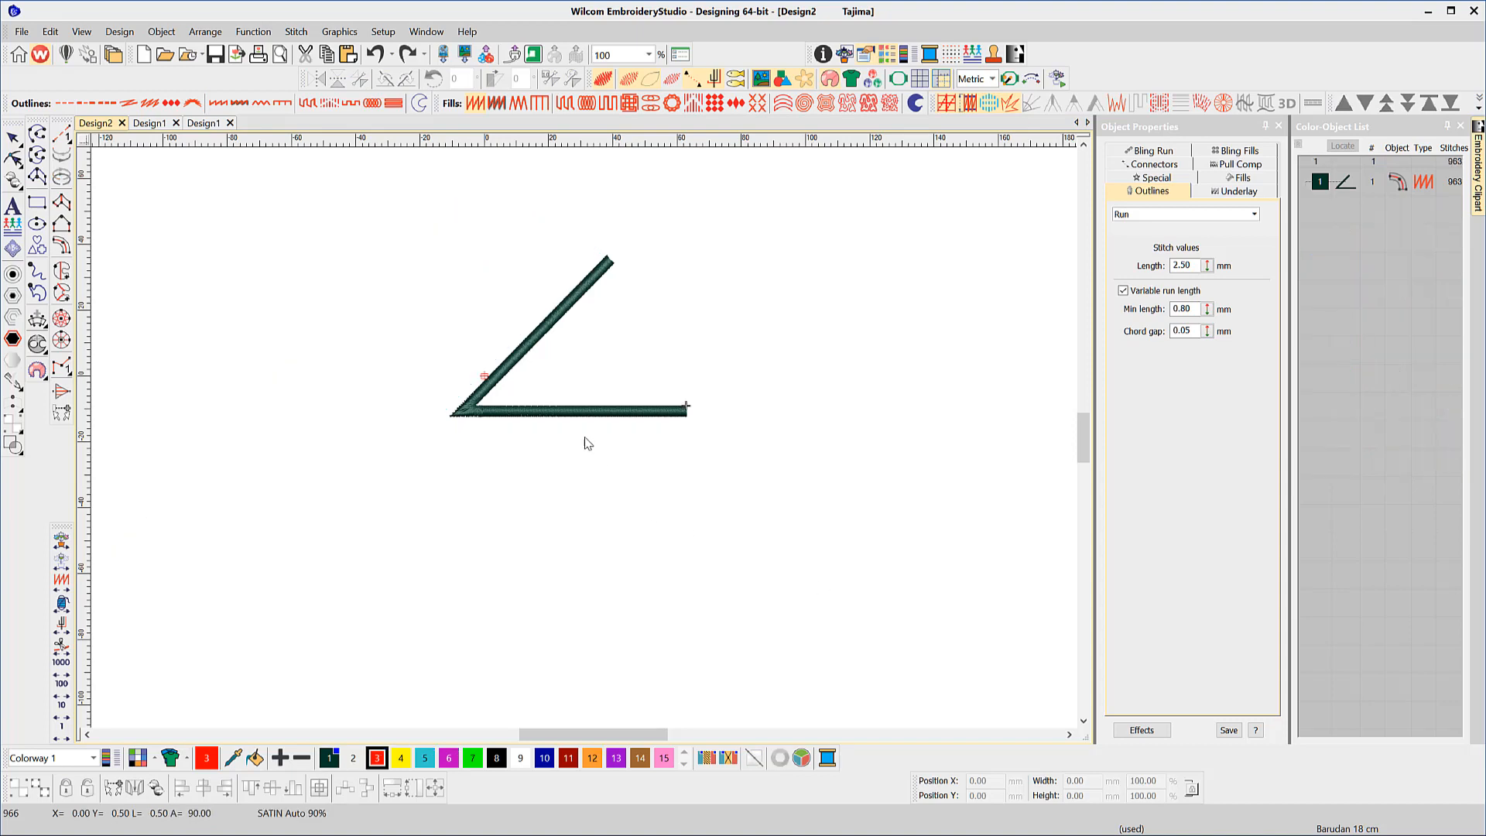
{"action": "mouse_move", "coordinate": [480, 419]}
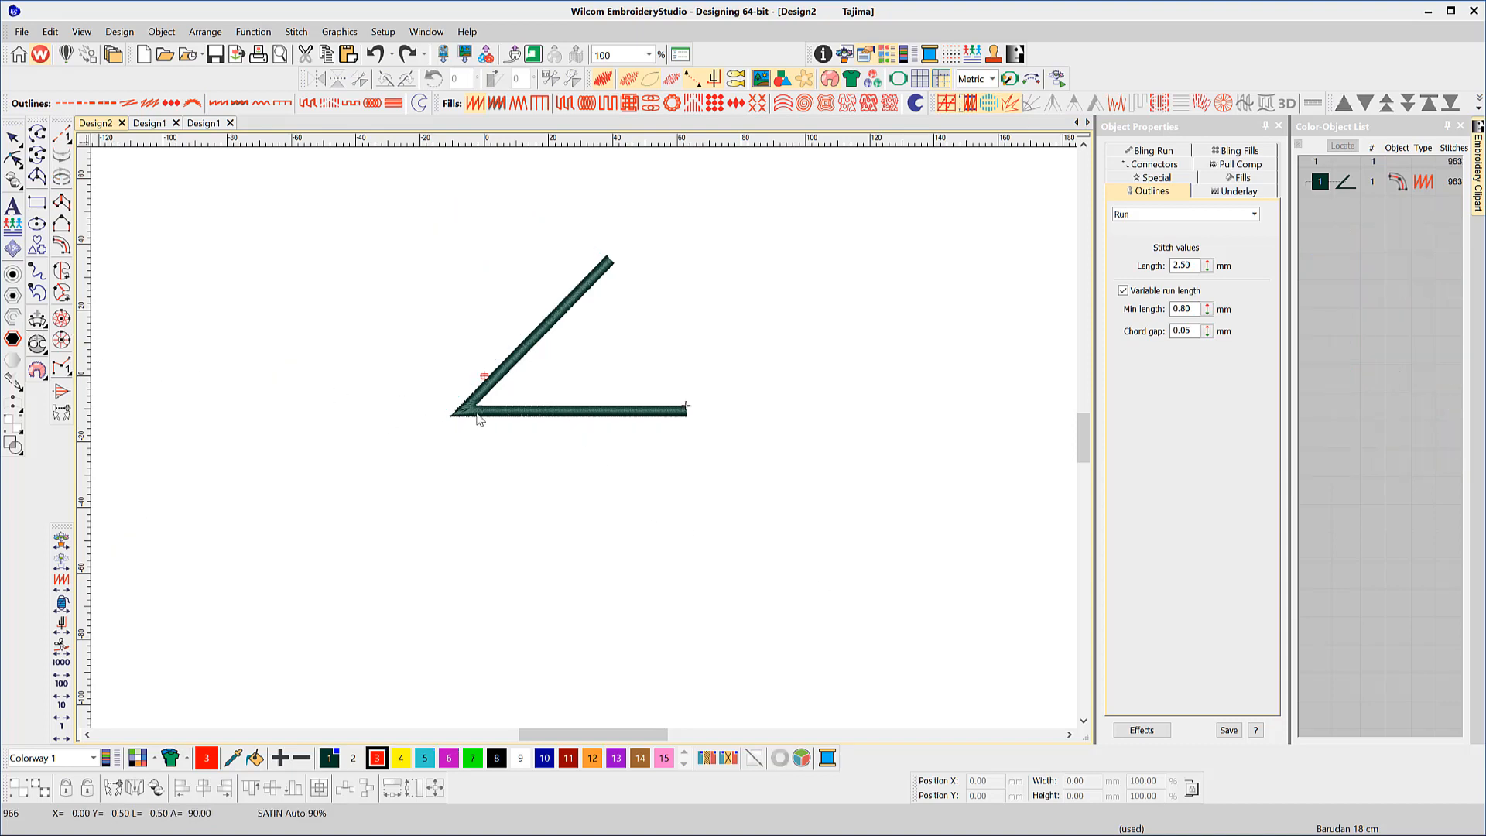